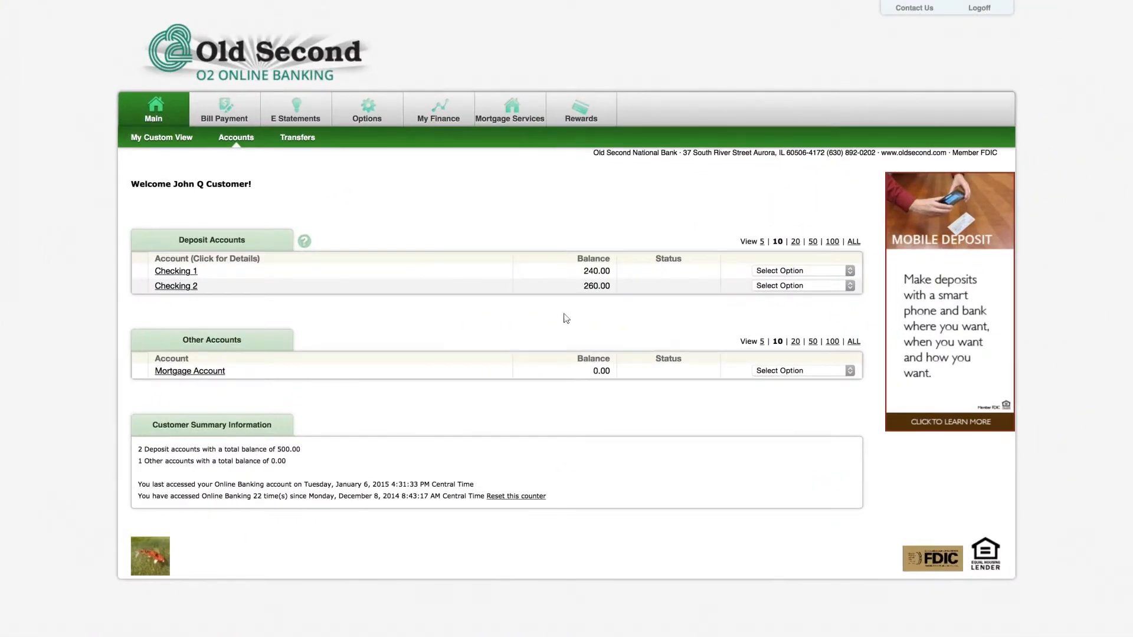
# Open Options > Personal settings to show the email, password reset and login fields
pyautogui.click(366, 110)
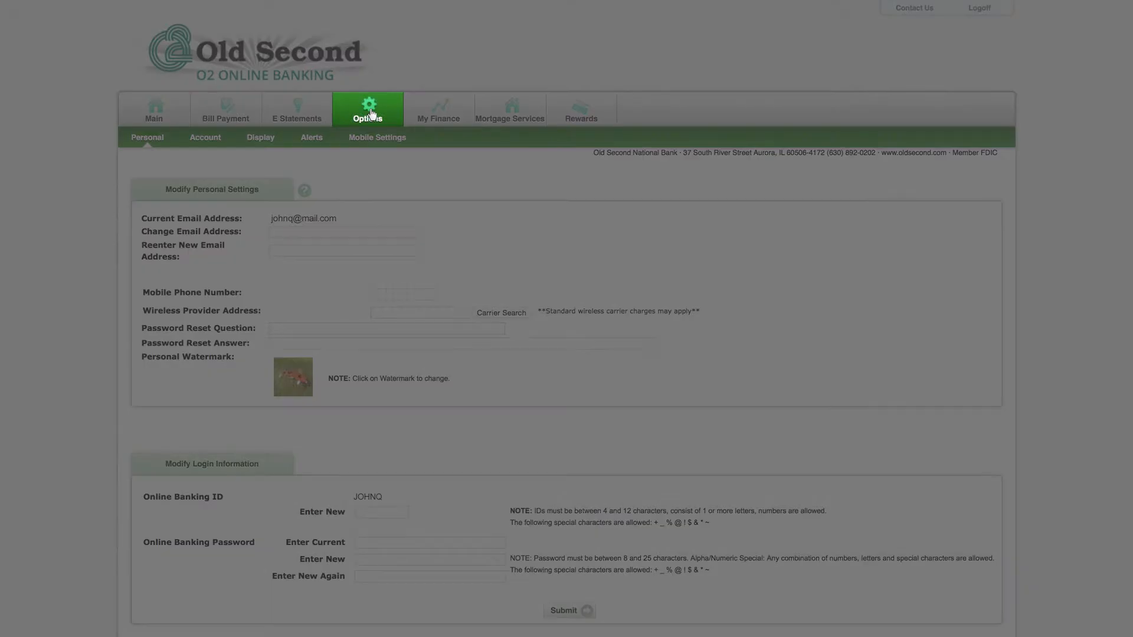